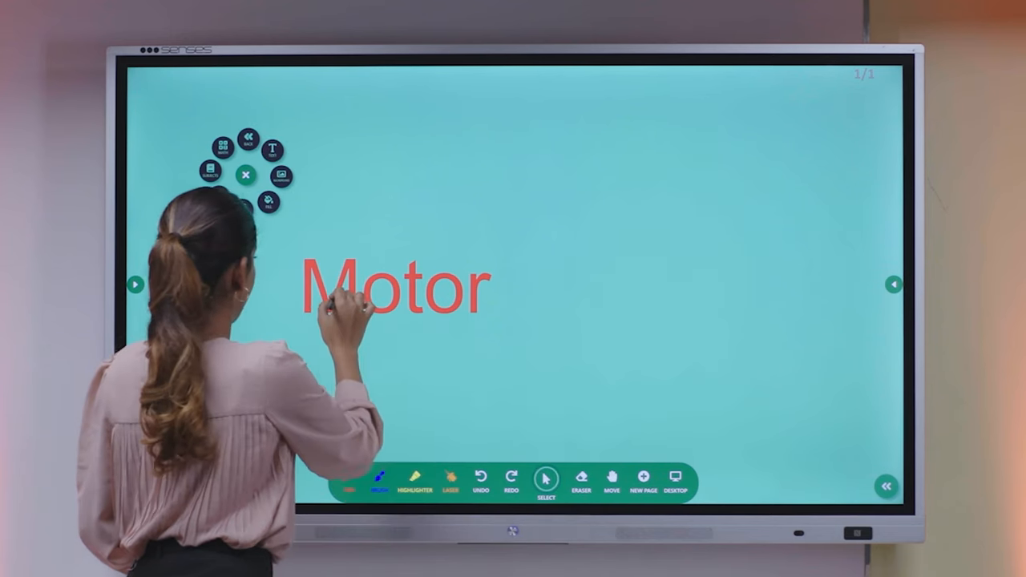
Add a new blank page 2/2 after the Motor page
left_click(393, 289)
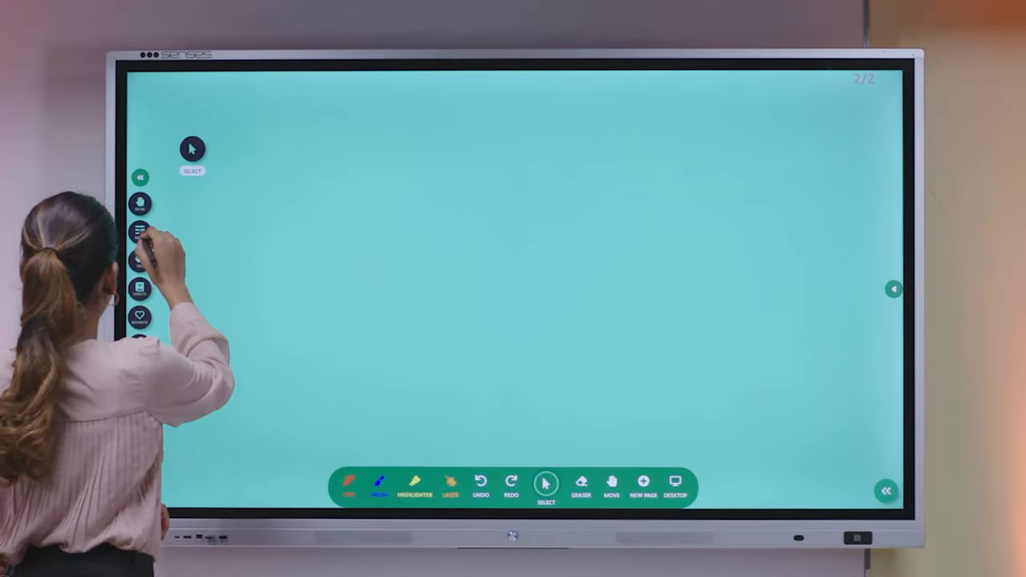
Insert the Unit-3 PDF at 100%, centred, with all pages
left_click(140, 232)
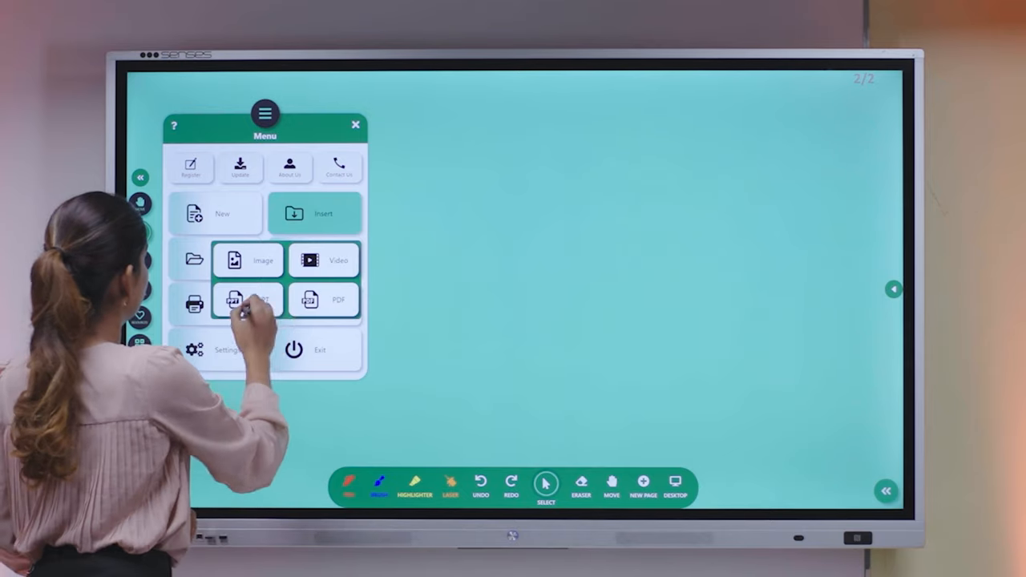
left_click(323, 299)
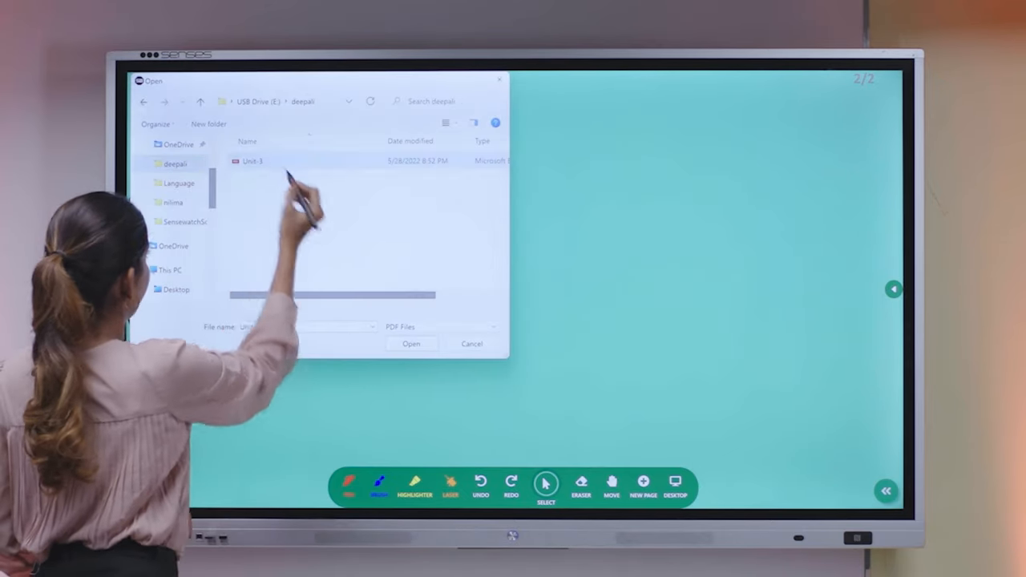
left_click(411, 343)
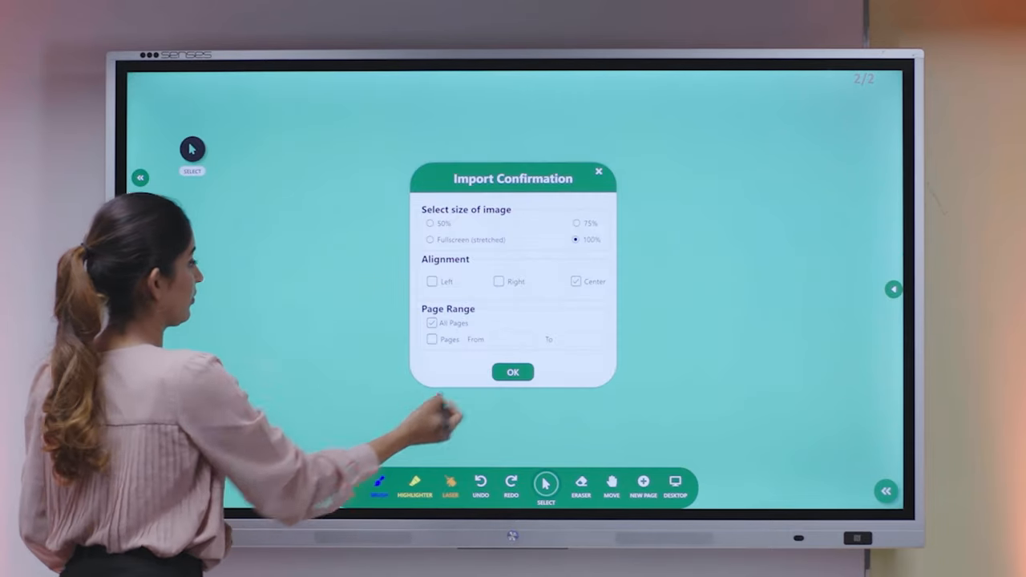
left_click(512, 372)
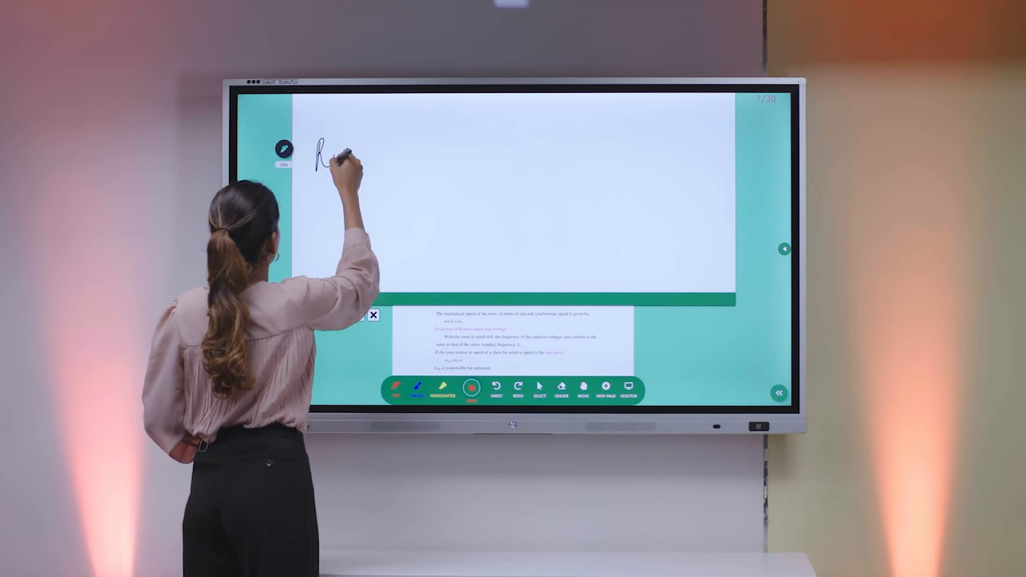
Handwrite the 'Rough Pg' heading and start a note line beneath it
left_click_drag(317, 156, 376, 156)
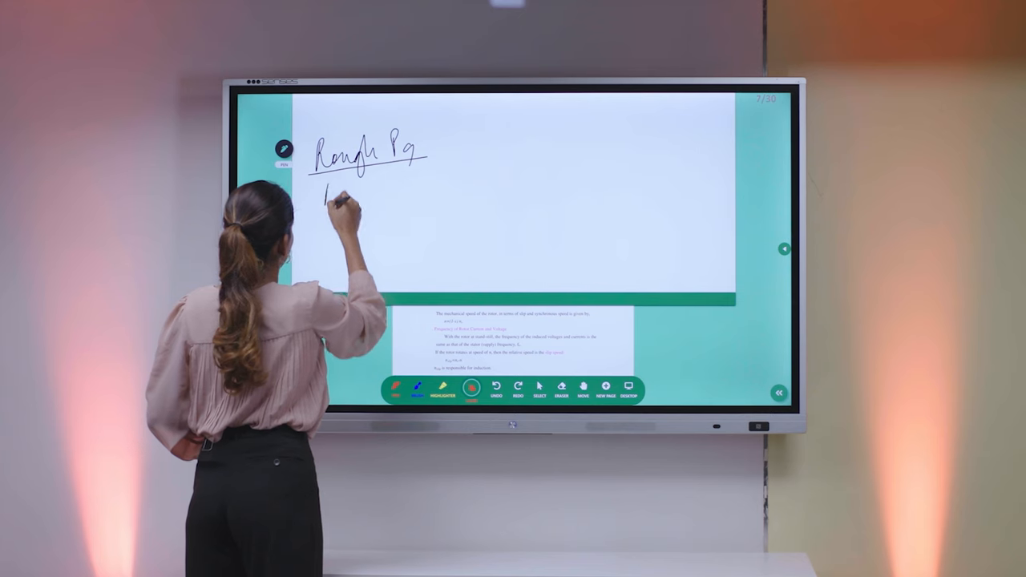
left_click_drag(328, 197, 381, 196)
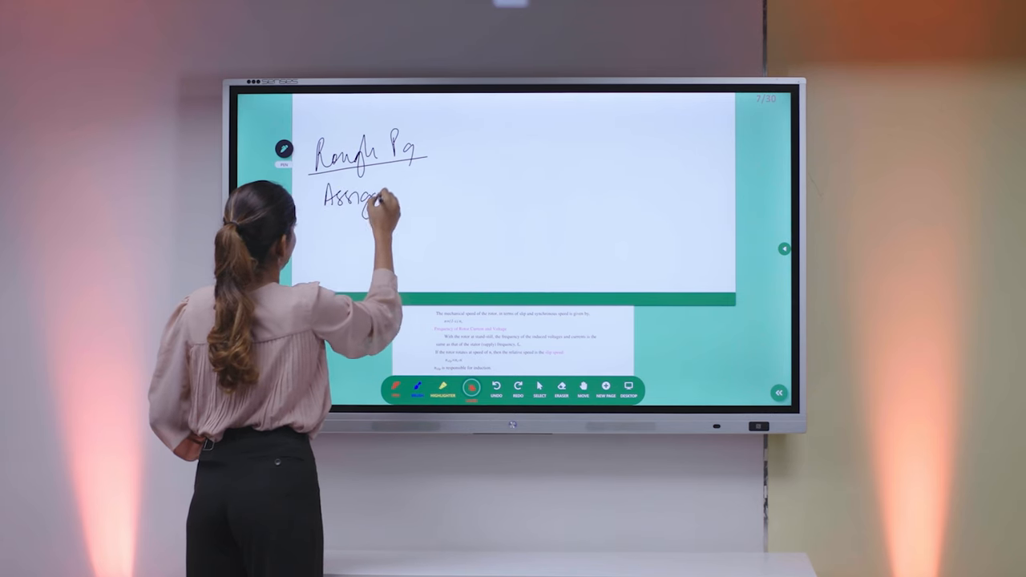
left_click_drag(381, 198, 448, 189)
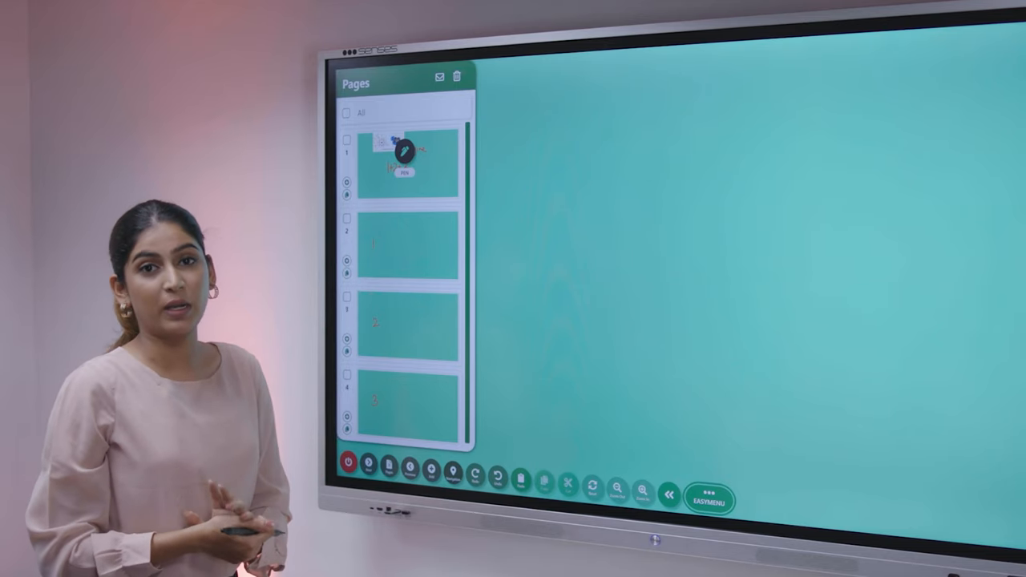
Review the pages overview, then show Save As formats EBF, PDF, PPT, Document, Image
left_click(405, 157)
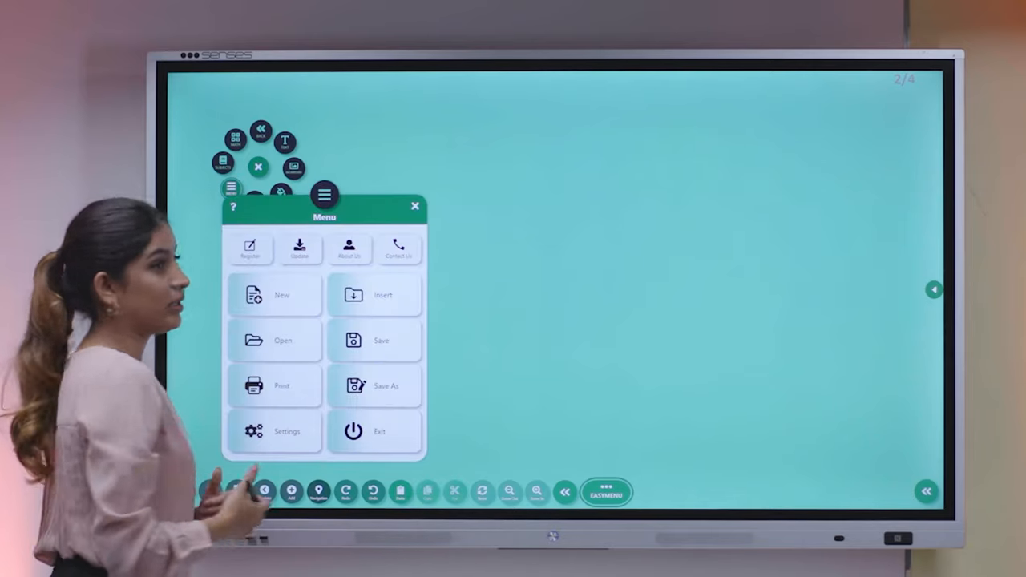
left_click(374, 294)
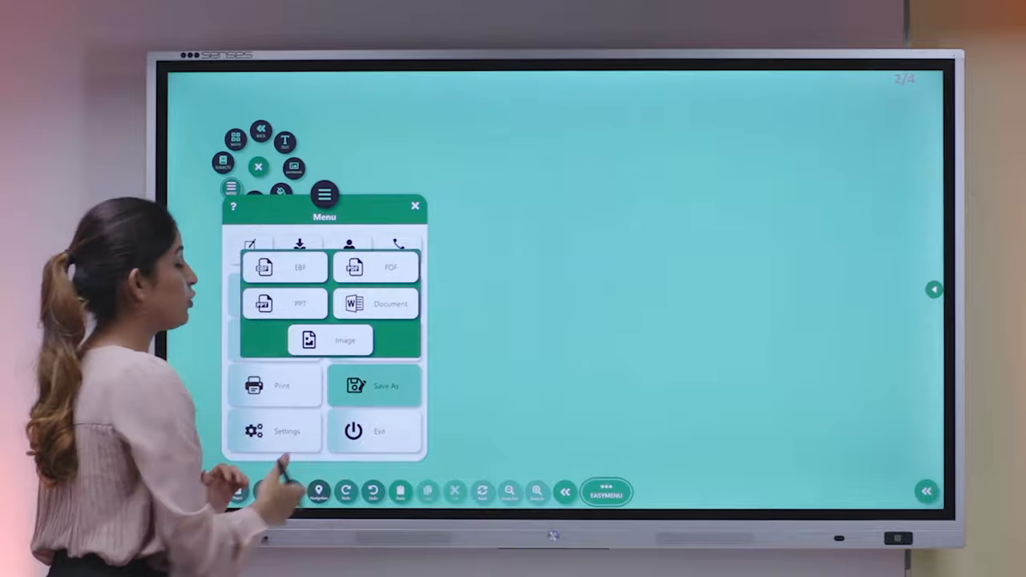